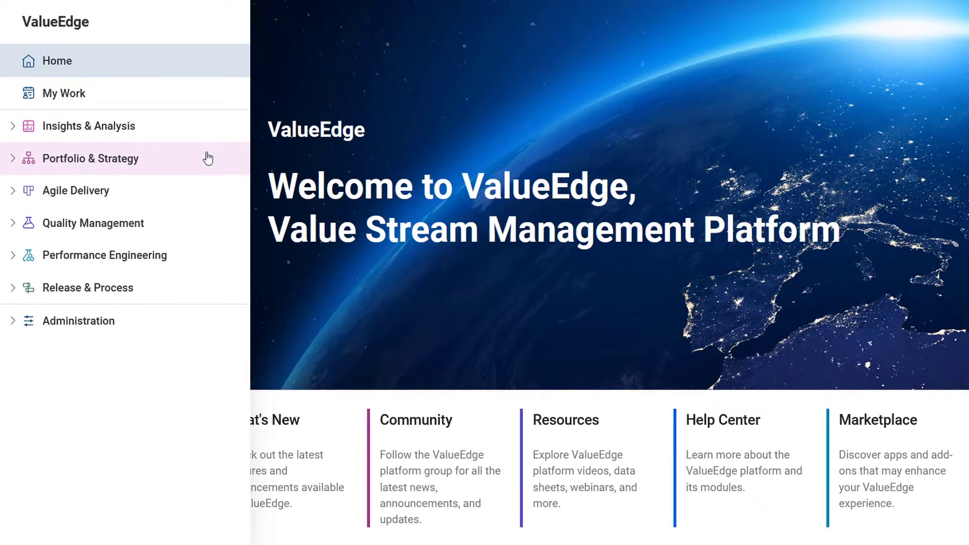
- Navigate via Portfolio & Strategy to Portfolio Management and enter the Product Value portfolio
{"action": "left_click", "coordinate": [91, 158]}
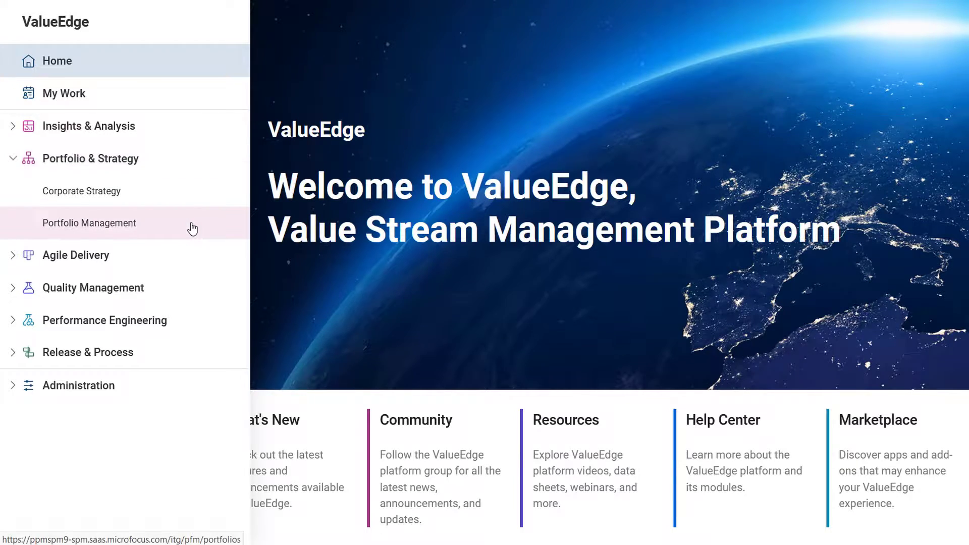
{"action": "left_click", "coordinate": [89, 223]}
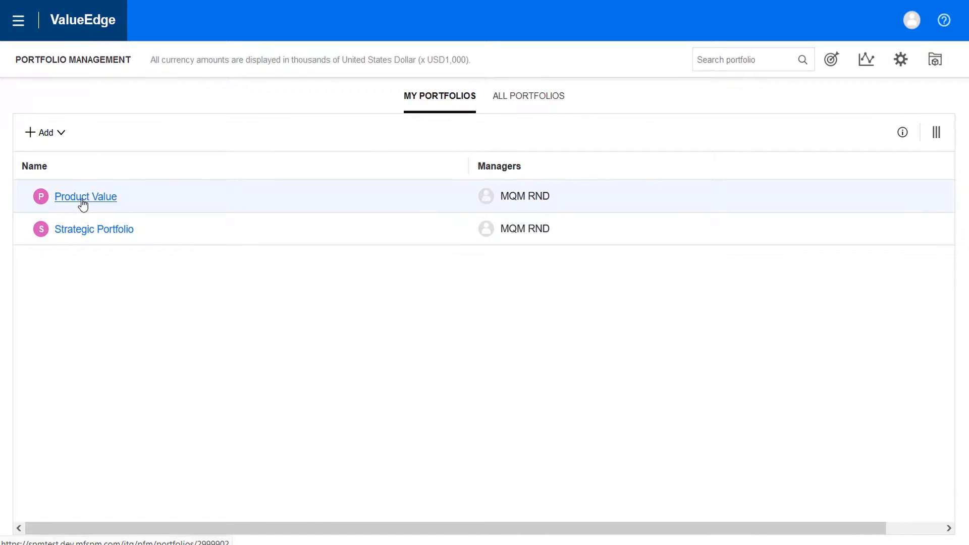
{"action": "left_click", "coordinate": [85, 196]}
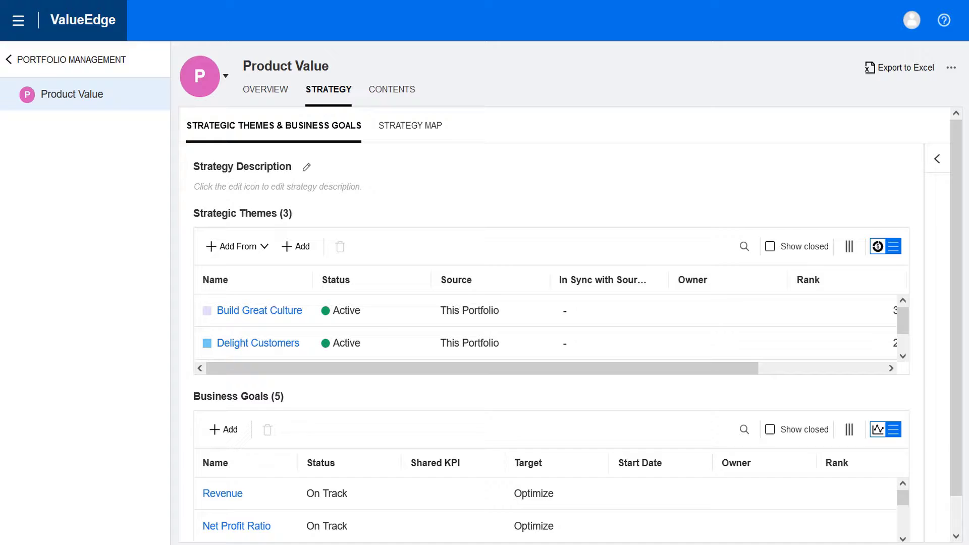
- From the main navigation, go to Agile Delivery > Backlog toward the Cross Release dashboard
{"action": "left_click", "coordinate": [19, 21]}
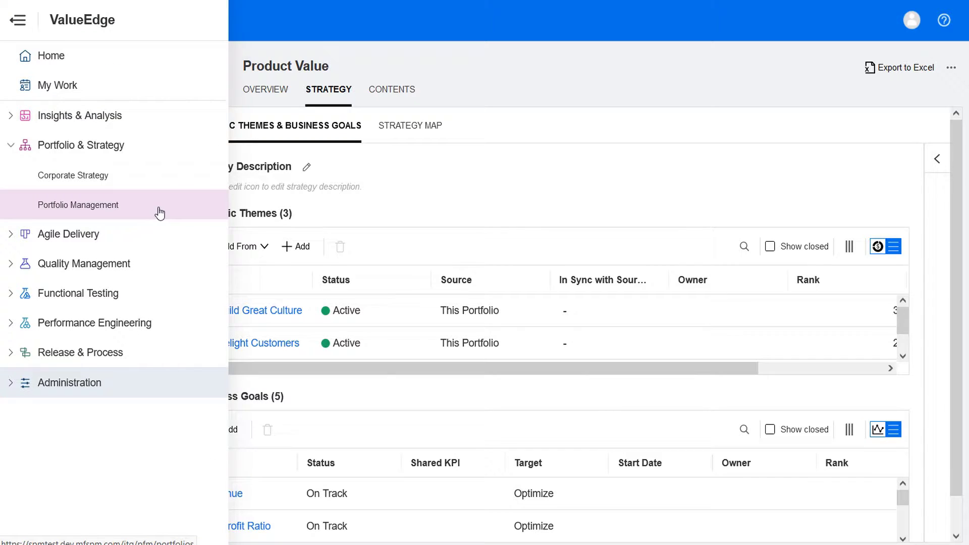
{"action": "left_click", "coordinate": [68, 234]}
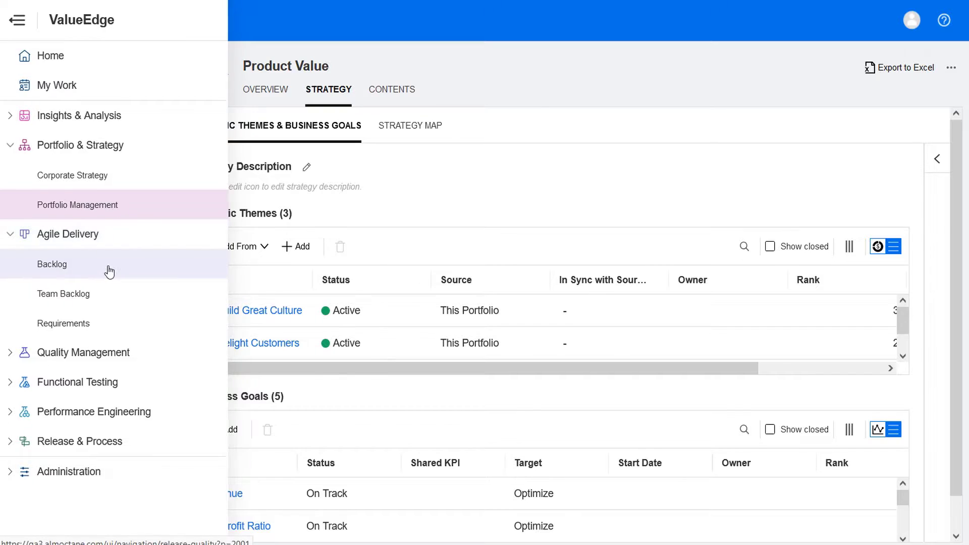
{"action": "left_click", "coordinate": [52, 265]}
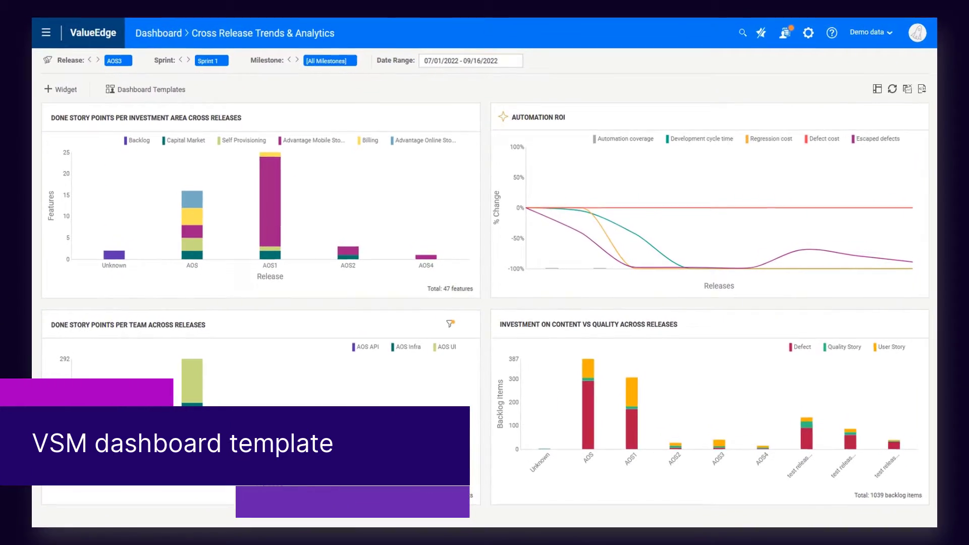
- Preview the Value Stream Management dashboard template and scroll through its charts
{"action": "left_click", "coordinate": [151, 89]}
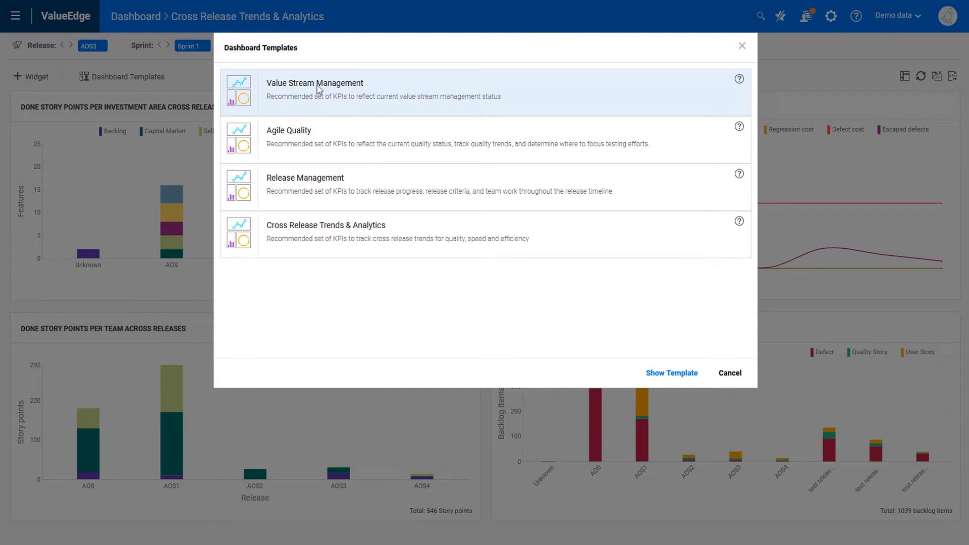
{"action": "left_click", "coordinate": [672, 374]}
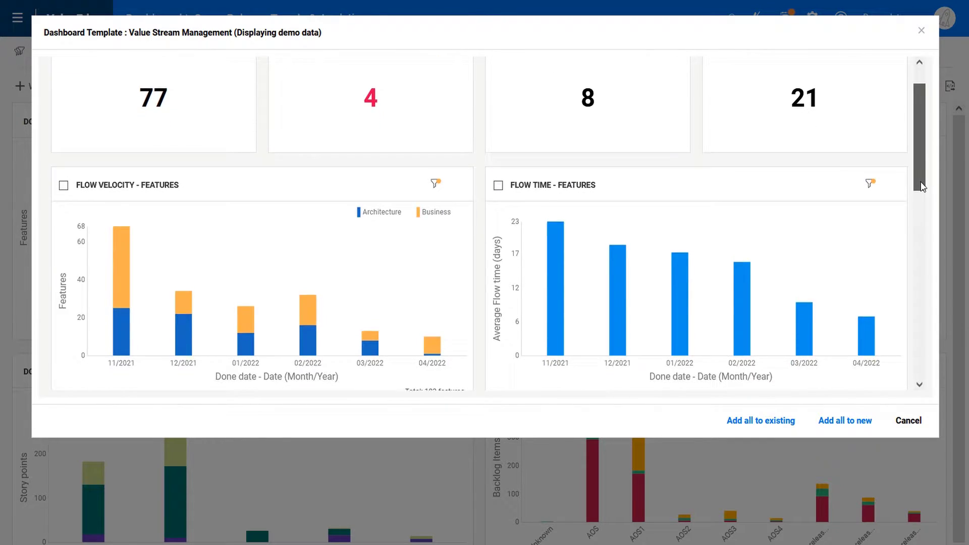
{"action": "scroll", "scroll_direction": "down", "scroll_amount": 3}
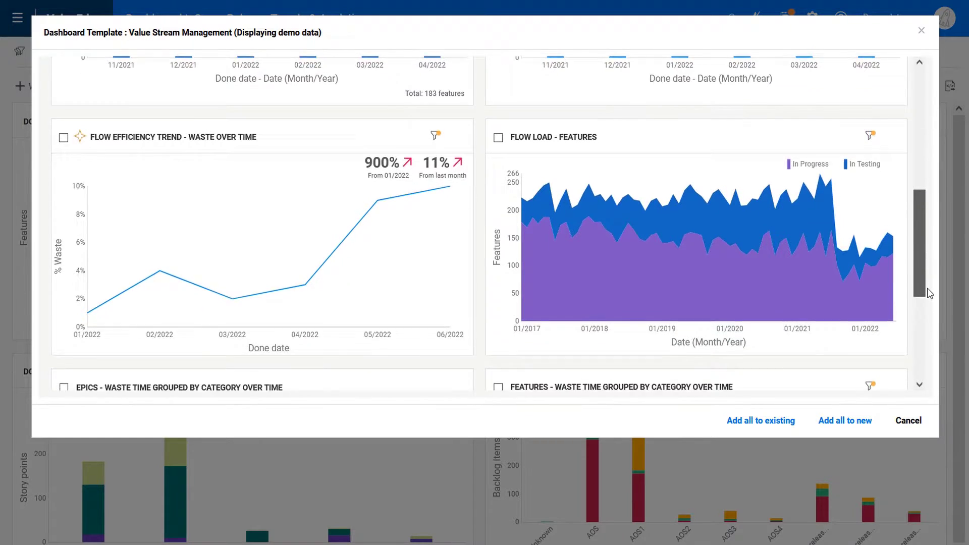
{"action": "scroll", "scroll_direction": "down", "scroll_amount": 3}
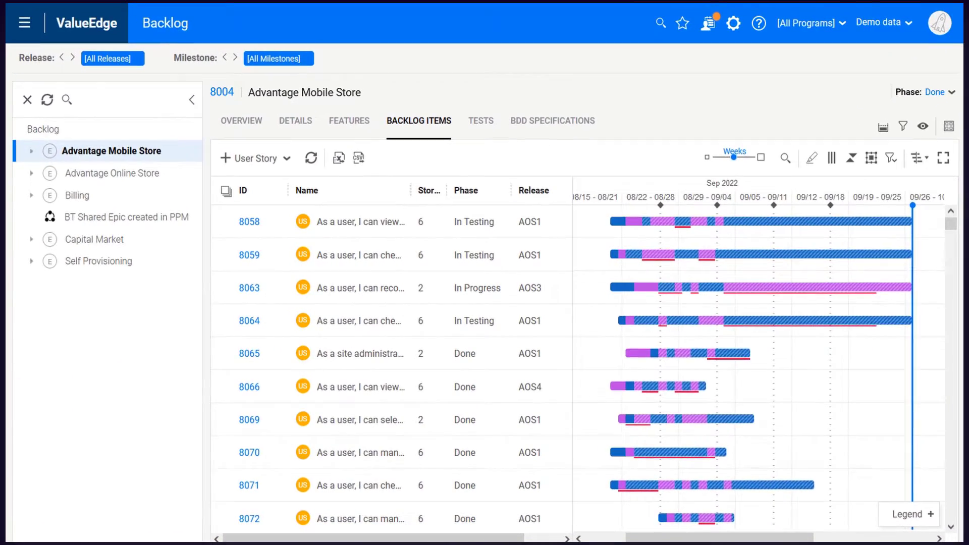
{"action": "mouse_move", "coordinate": [794, 291]}
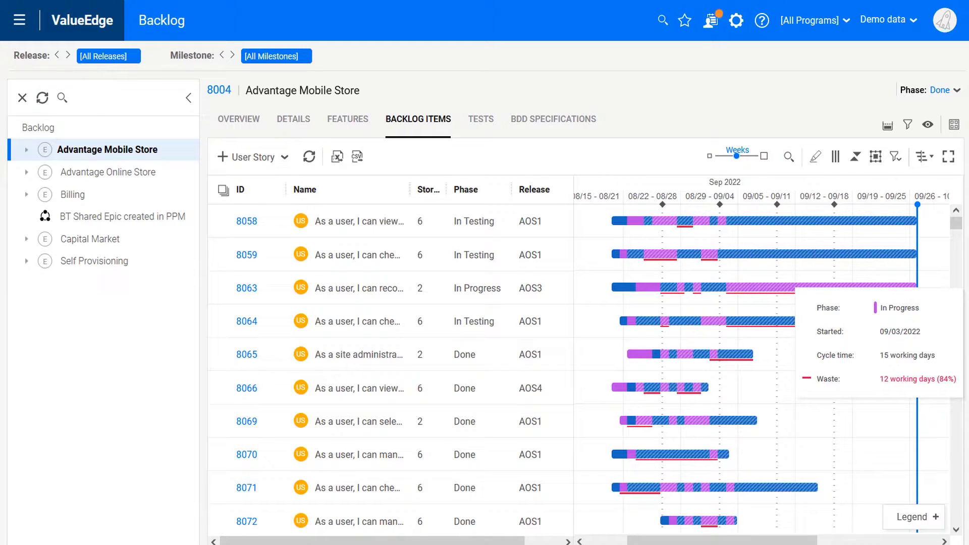
{"action": "mouse_move", "coordinate": [953, 535]}
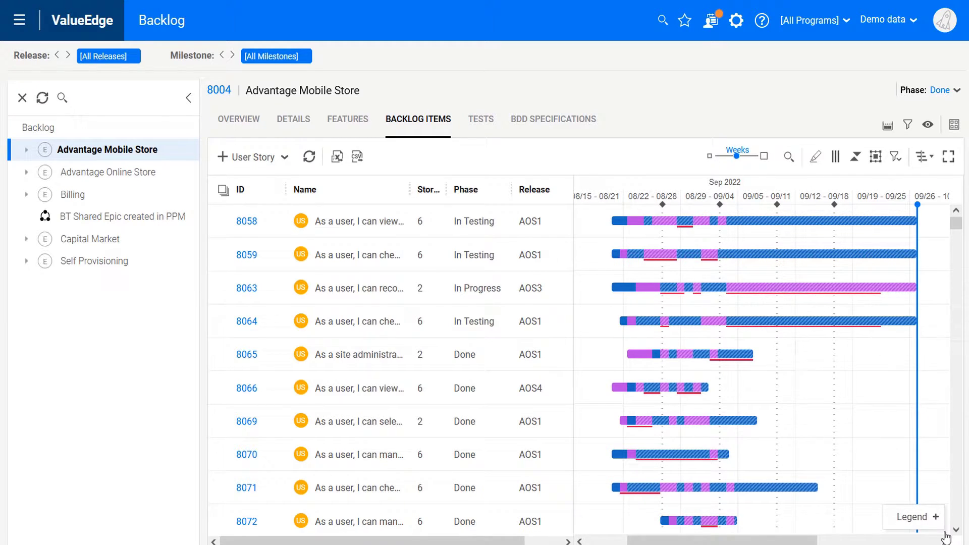
- Inspect a timeline bar of backlog item 8063 for its phase and waste details
{"action": "left_click", "coordinate": [914, 517]}
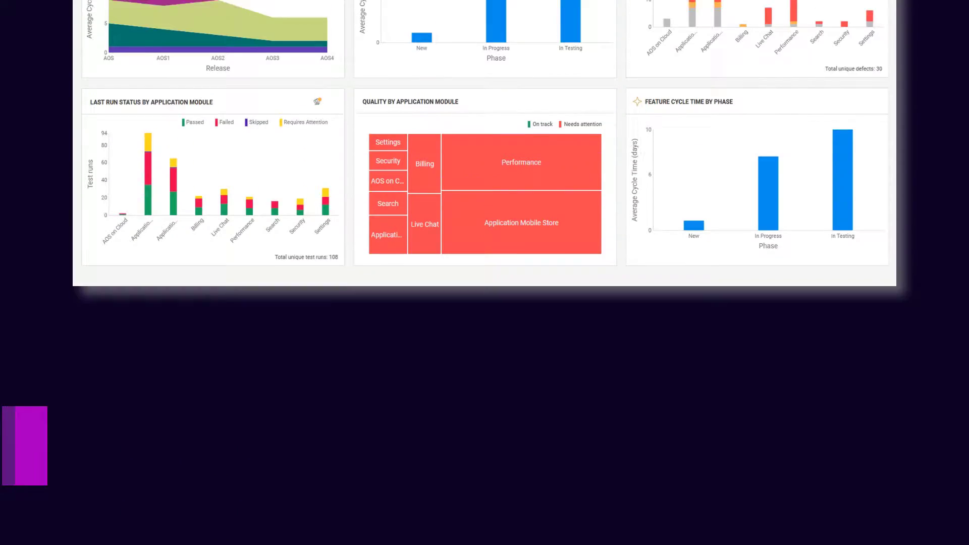
- Filter the dashboard by release AOS3 and set the defect resolution time widget to a Local scope filter
{"action": "scroll", "scroll_direction": "up", "scroll_amount": 3}
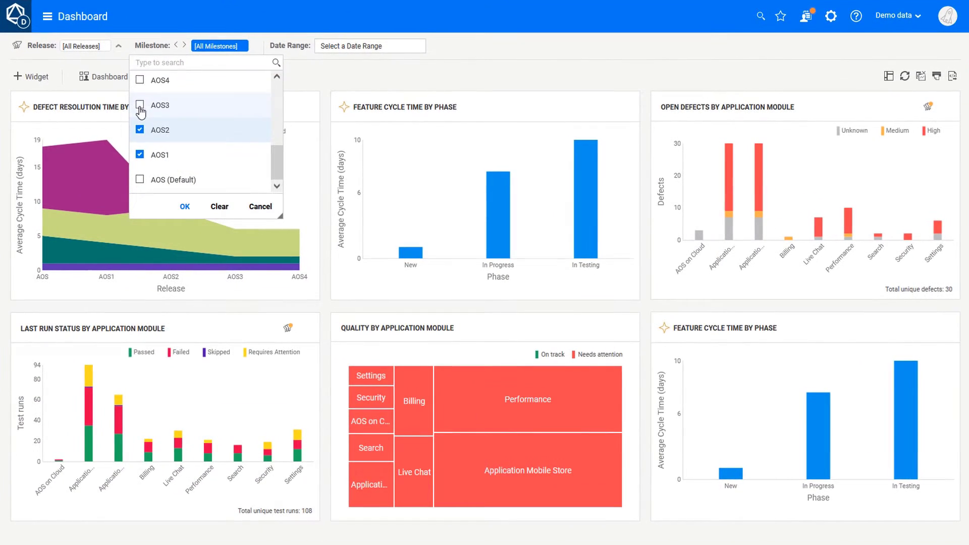
{"action": "left_click", "coordinate": [370, 46]}
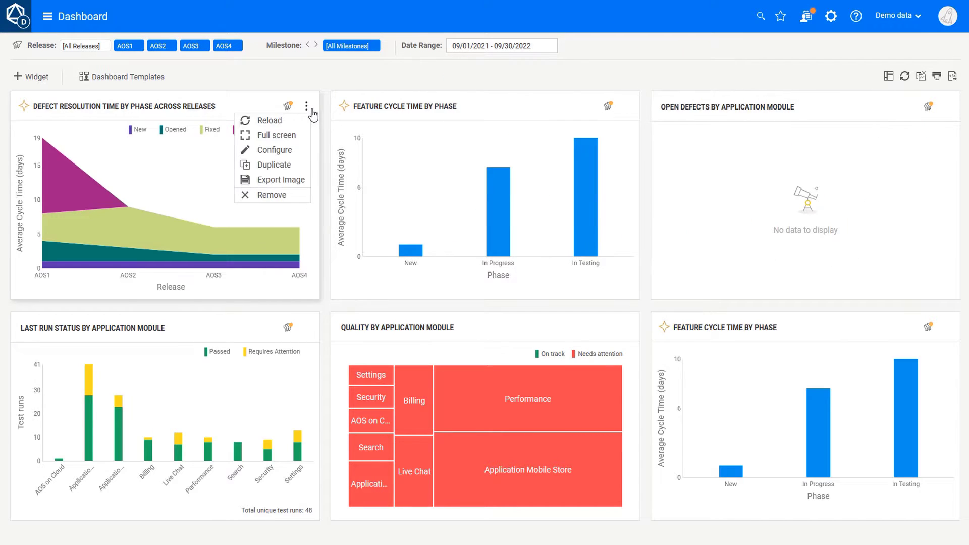
{"action": "left_click", "coordinate": [276, 150]}
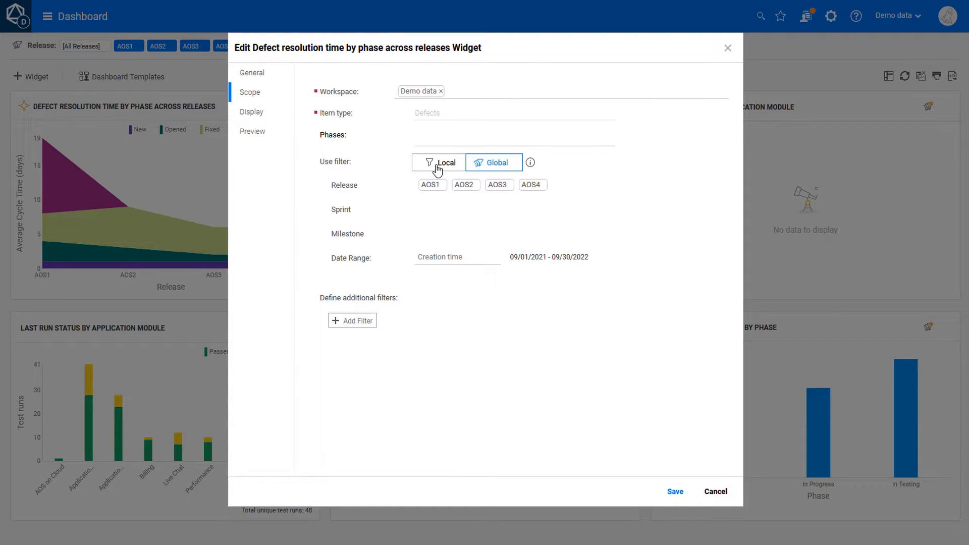
{"action": "left_click", "coordinate": [439, 161]}
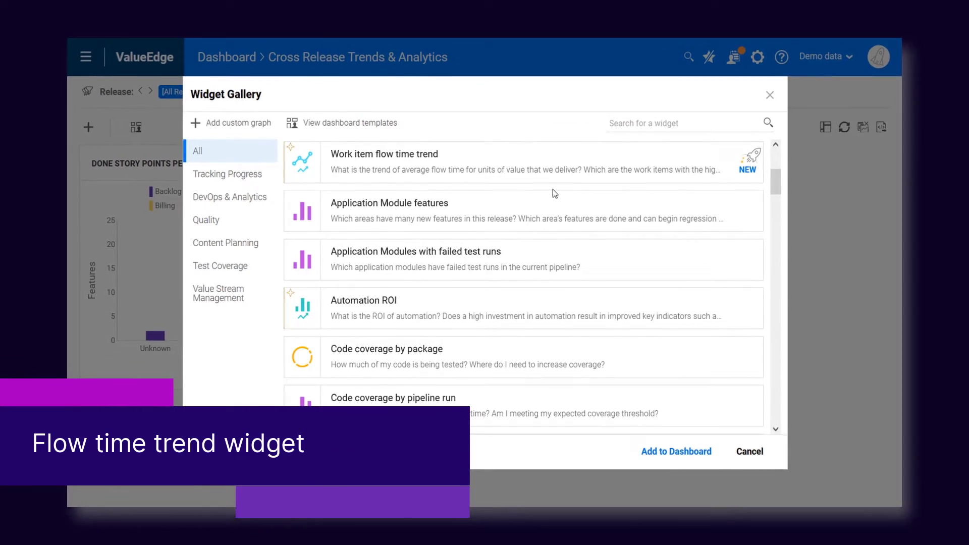
- Show the feature cycle time, automation ROI and investment-vs-quality widgets on the dashboard
{"action": "left_click", "coordinate": [676, 451]}
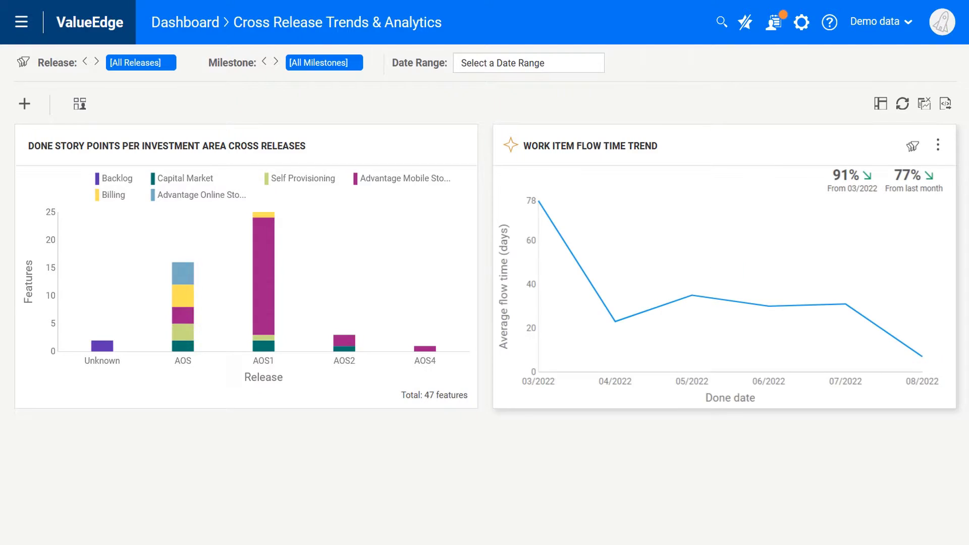
{"action": "mouse_move", "coordinate": [691, 296]}
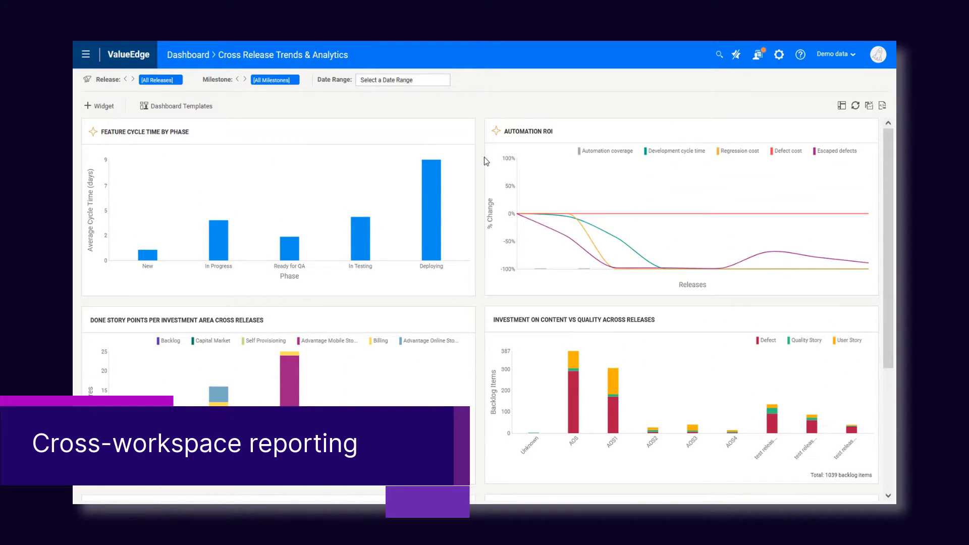
- Review the Scope settings of the Feature cycle time by phase widget and cancel without changes
{"action": "left_click", "coordinate": [464, 109]}
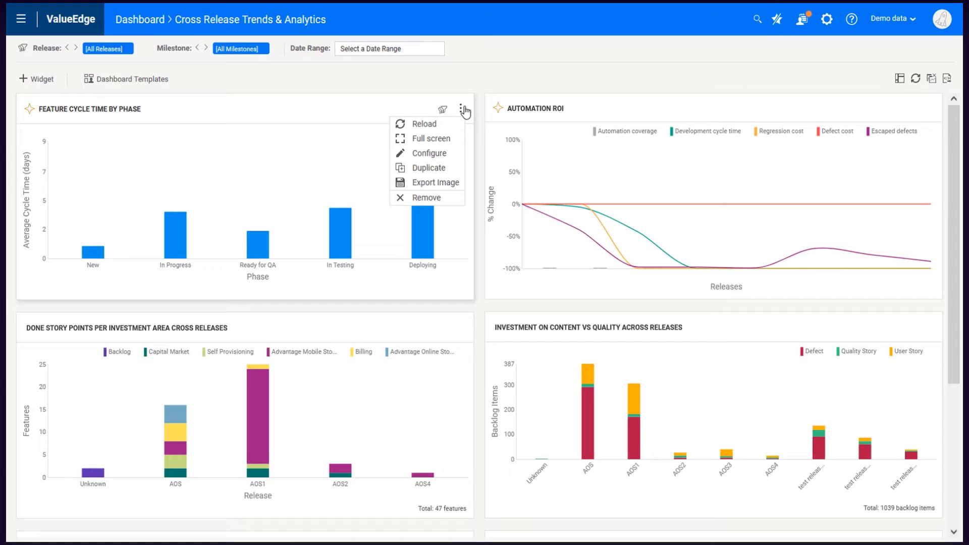
{"action": "left_click", "coordinate": [428, 153]}
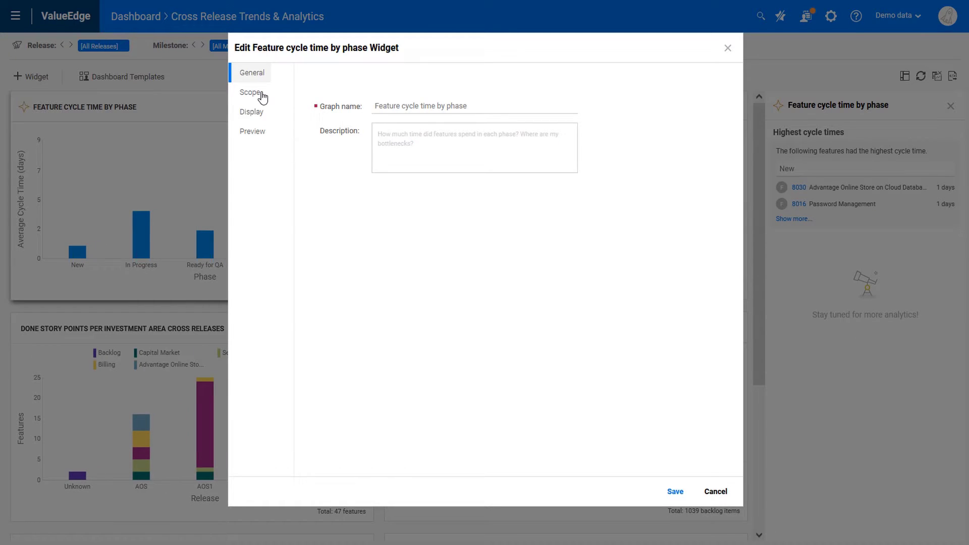
{"action": "left_click", "coordinate": [251, 92]}
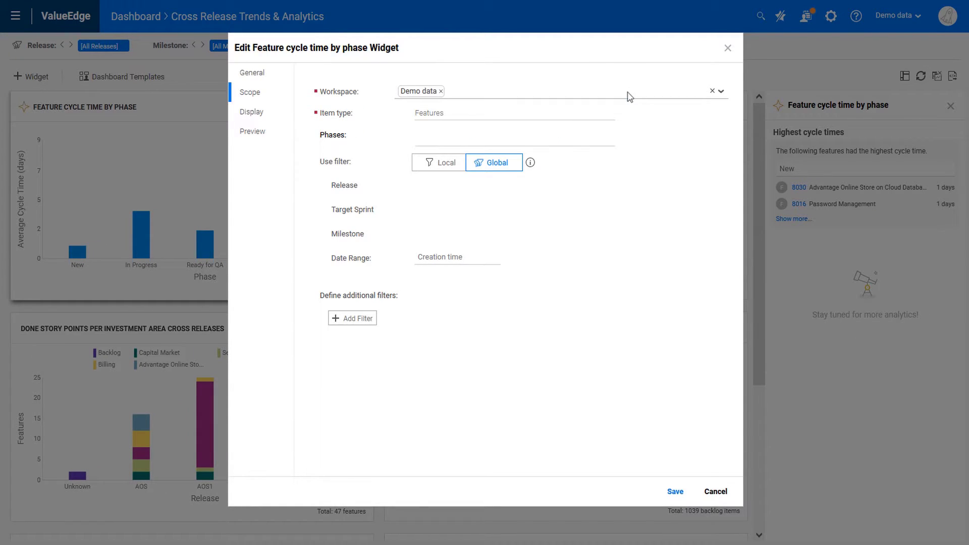
{"action": "left_click", "coordinate": [721, 91]}
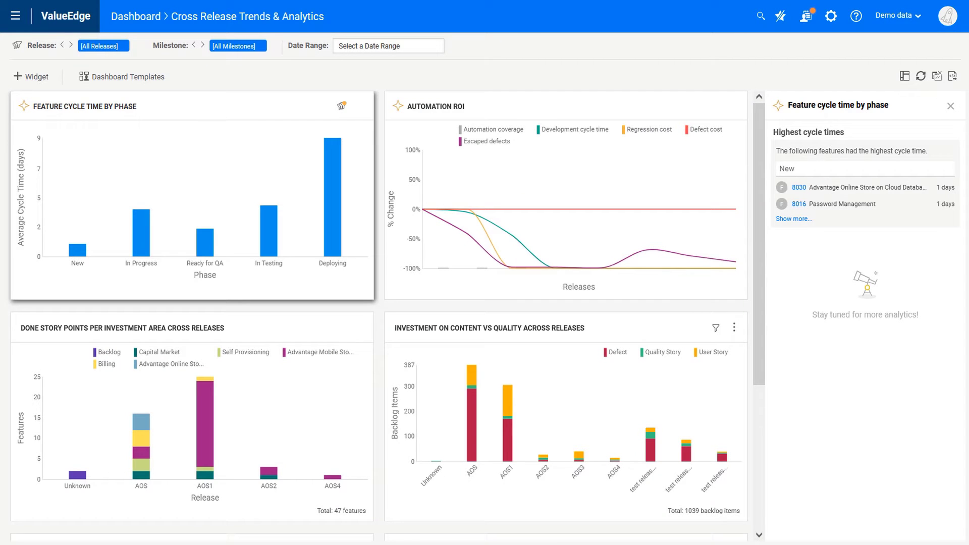
{"action": "left_click", "coordinate": [18, 16]}
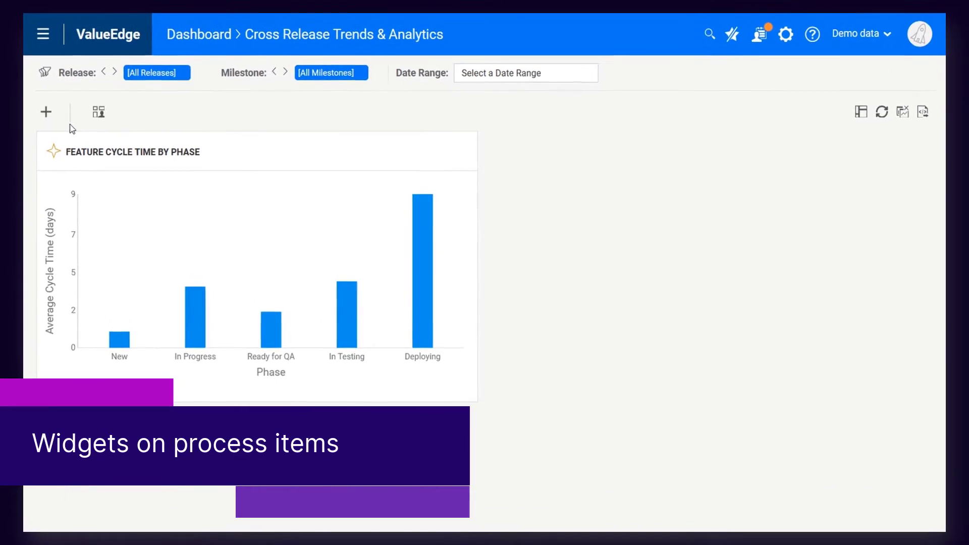
- Bring up the Widget Gallery, then move on to the AOS Release process flow
{"action": "left_click", "coordinate": [46, 112]}
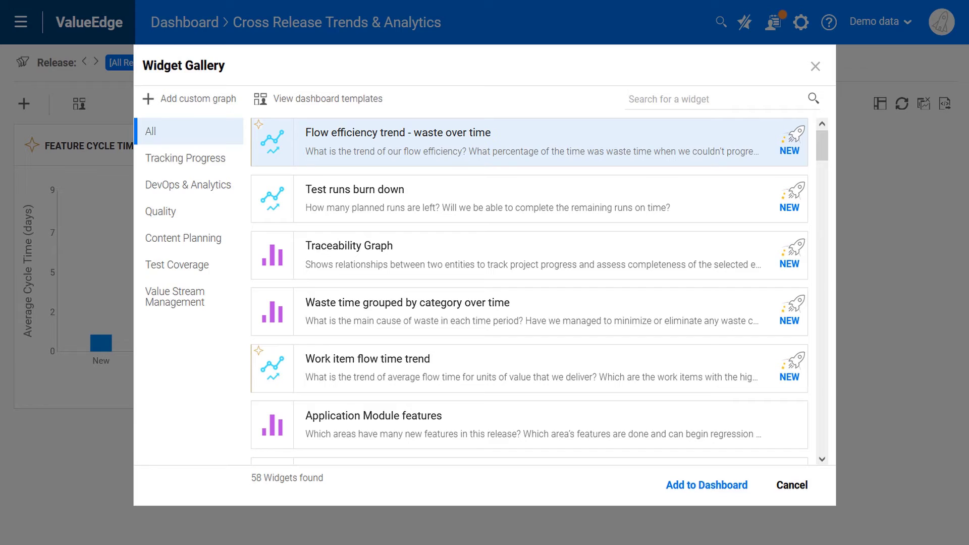
{"action": "left_click", "coordinate": [190, 99]}
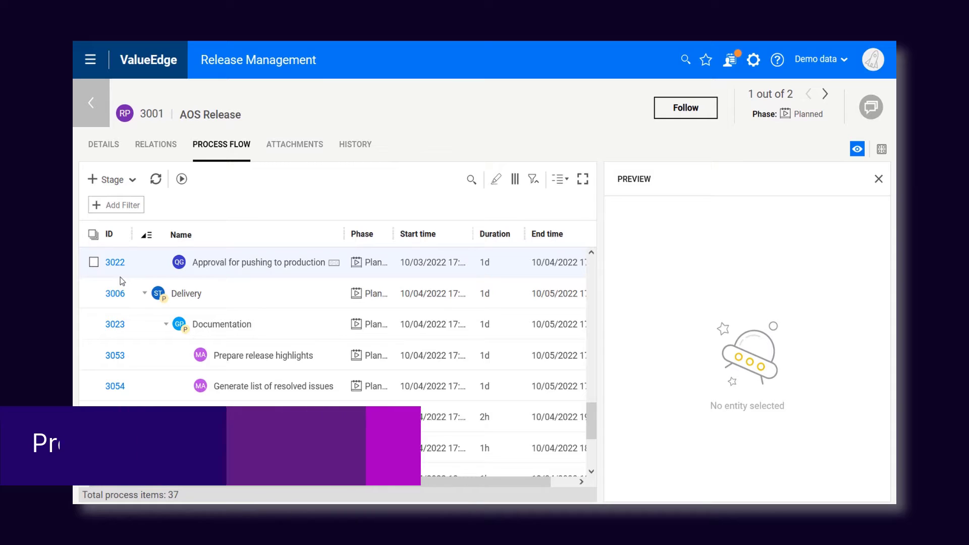
- Preview the Approval for pushing to production item and expand its first approval condition
{"action": "left_click", "coordinate": [93, 262]}
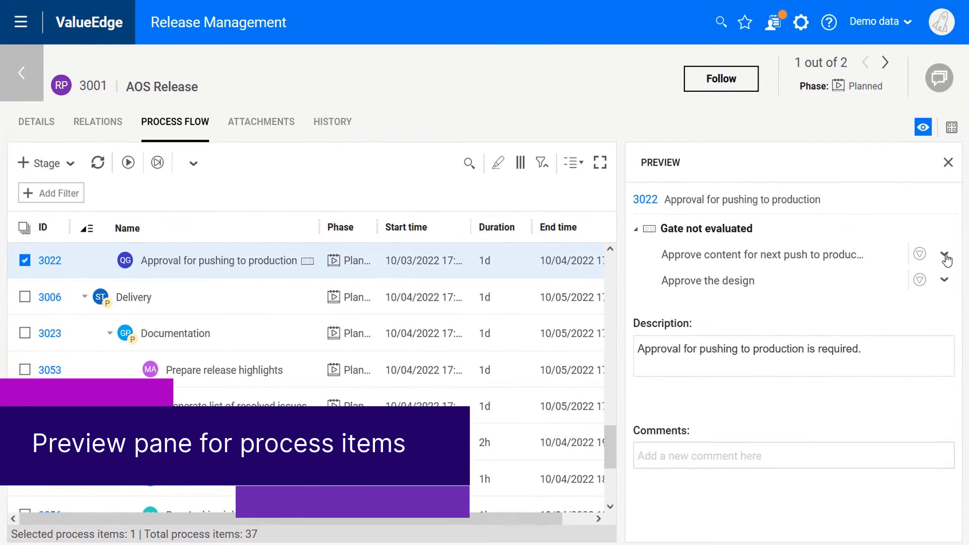
{"action": "left_click", "coordinate": [945, 280]}
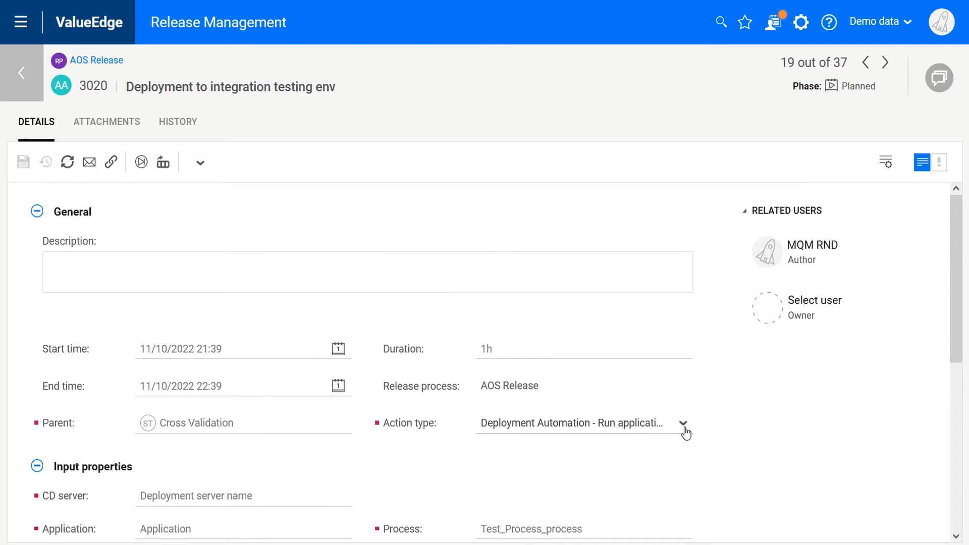
- Browse the Action type dropdown through the Bamboo and Deployment Automation options
{"action": "left_click", "coordinate": [685, 424]}
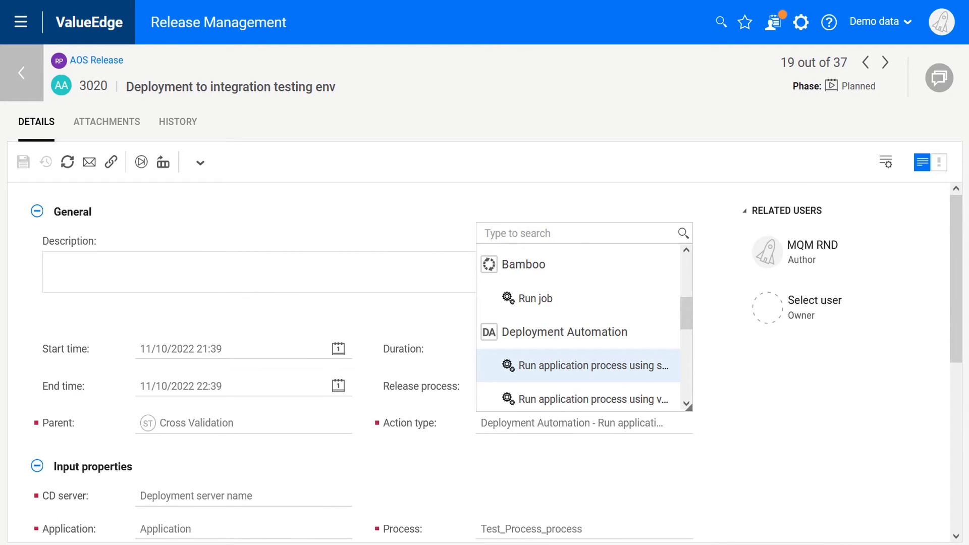
{"action": "scroll", "scroll_direction": "down", "scroll_amount": 3}
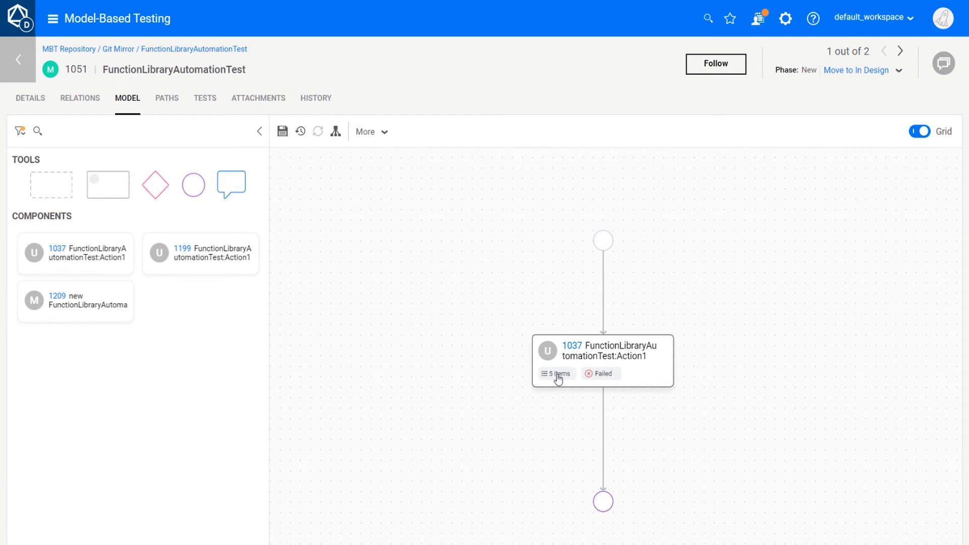
- Show component 1037's related items and failed runs, reaching Export to Picture under More
{"action": "left_click", "coordinate": [557, 373]}
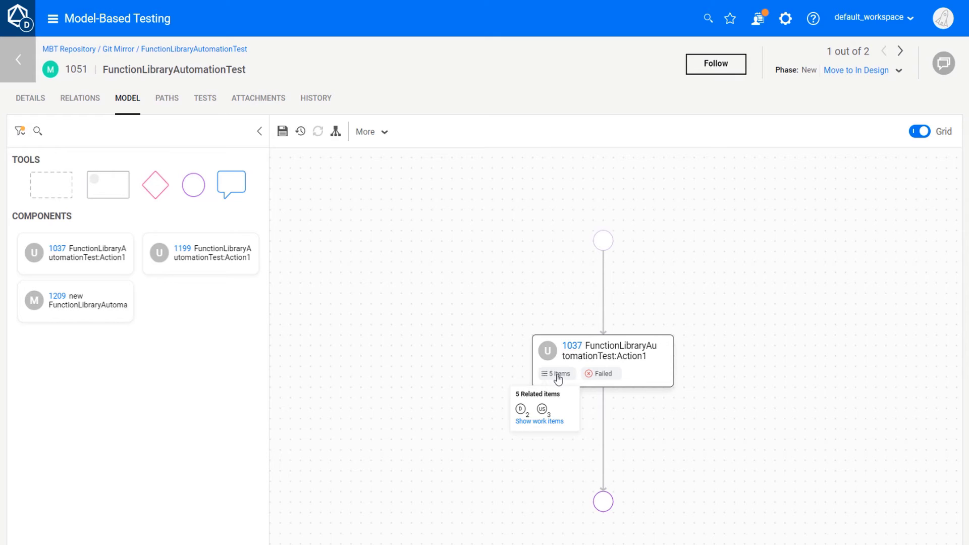
{"action": "mouse_move", "coordinate": [607, 376]}
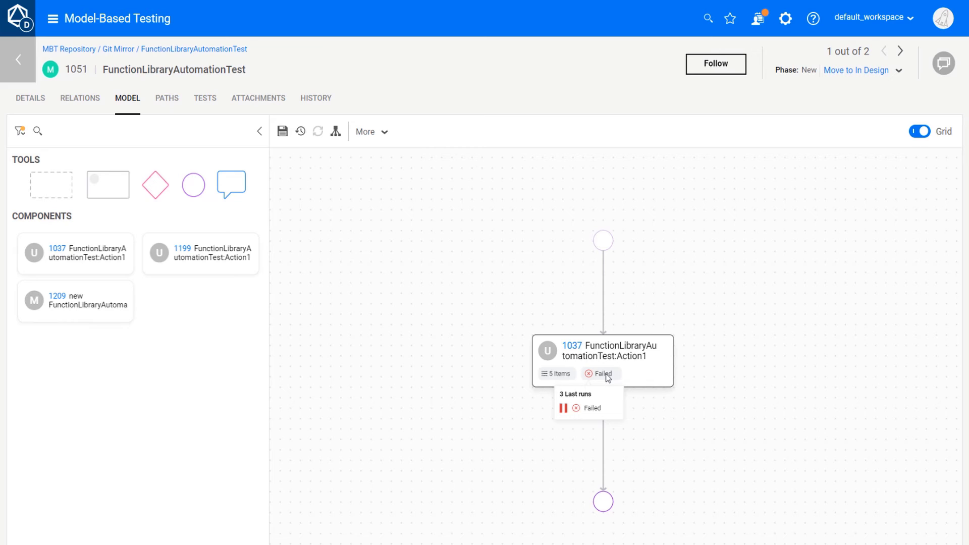
{"action": "mouse_move", "coordinate": [365, 168]}
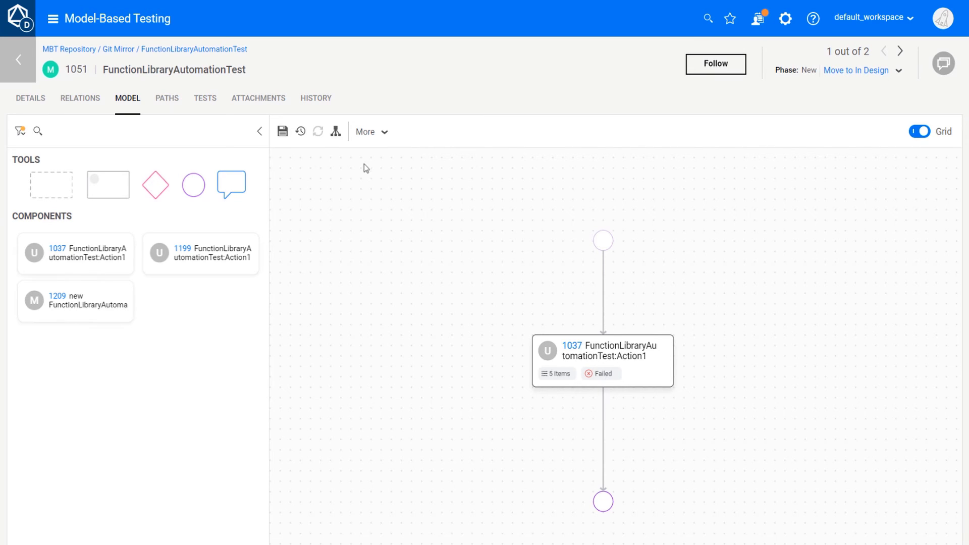
{"action": "left_click", "coordinate": [365, 132]}
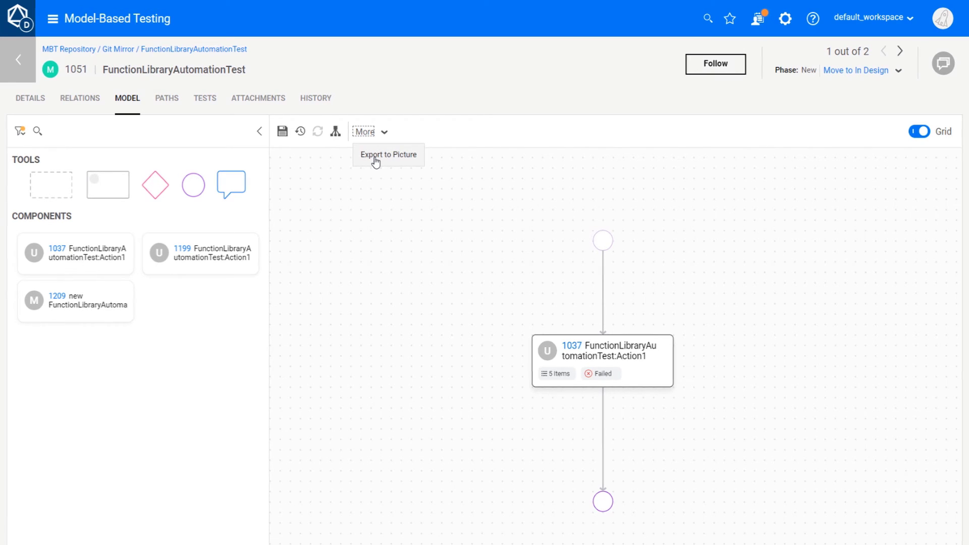